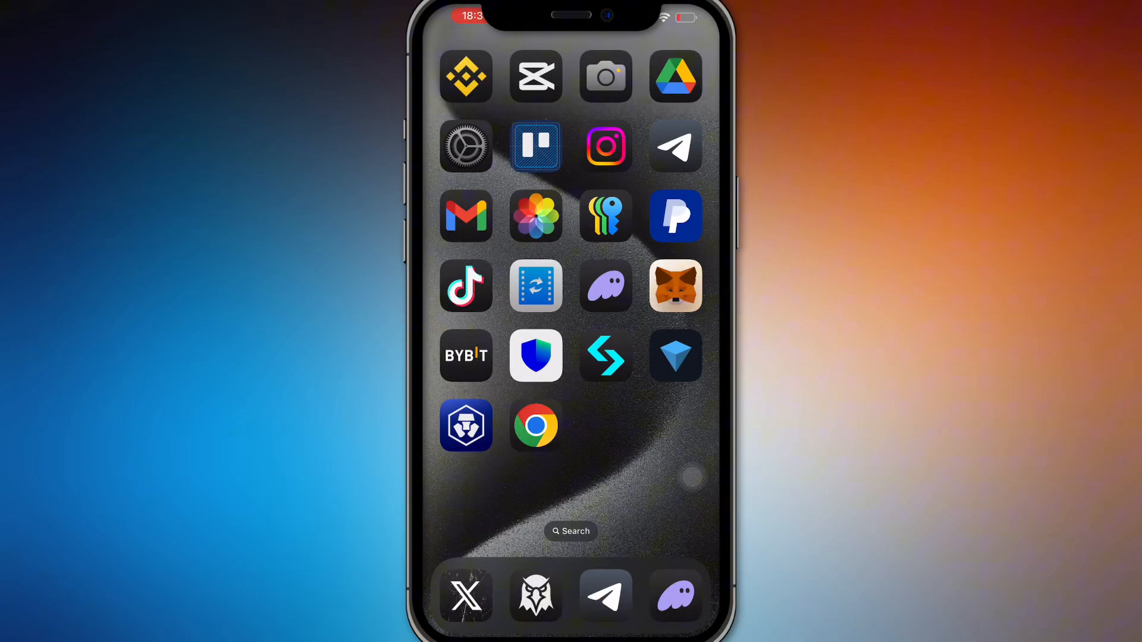
# Launch the Bybit app from the iOS Home Screen.
pyautogui.click(467, 356)
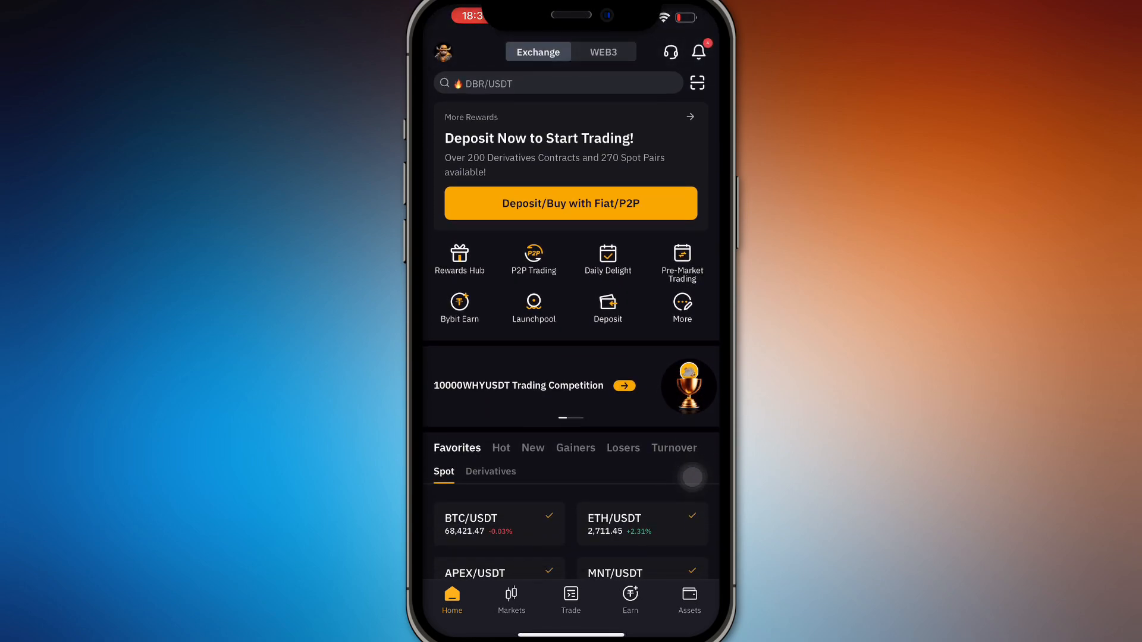
pyautogui.click(688, 597)
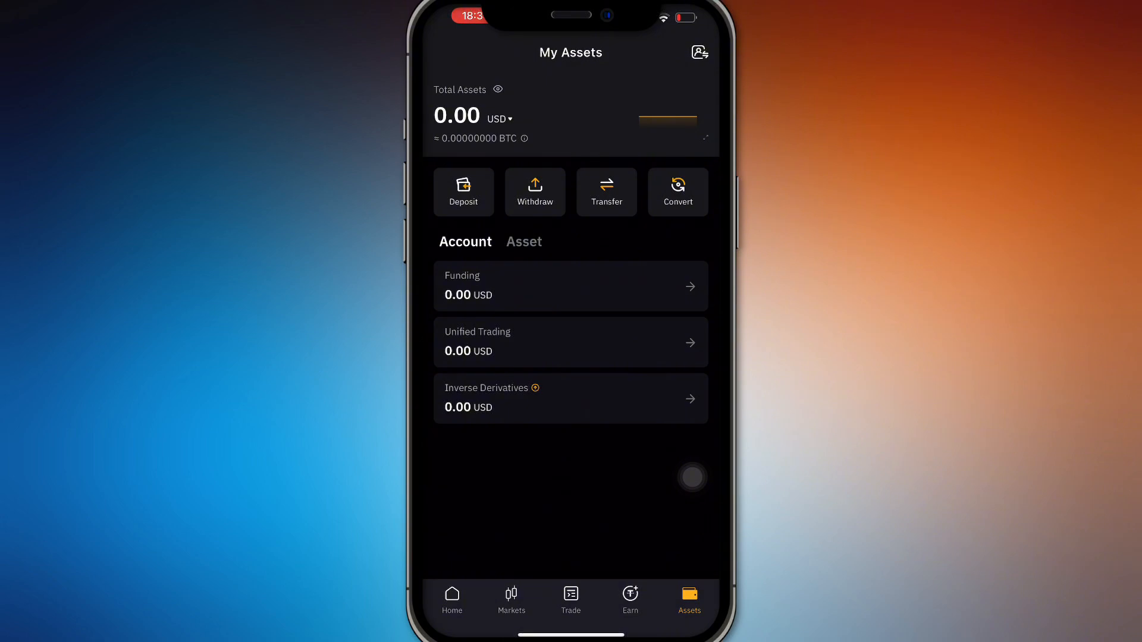
pyautogui.click(451, 597)
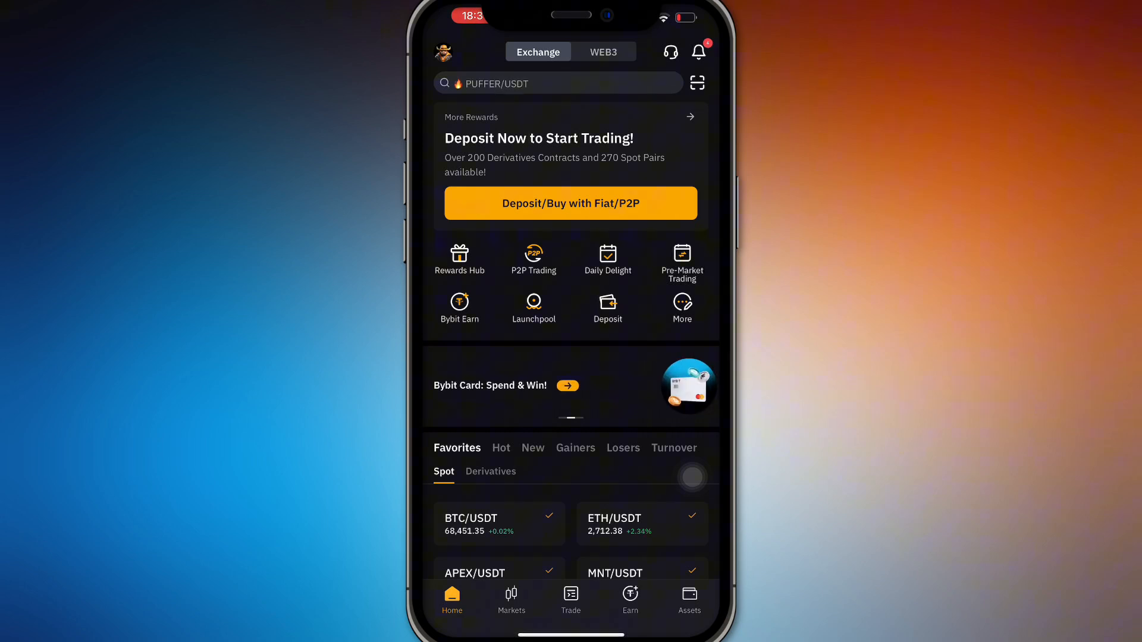
# Open P2P Trading, switch the fiat currency from PHP to USD, and show Sell offers.
pyautogui.click(533, 259)
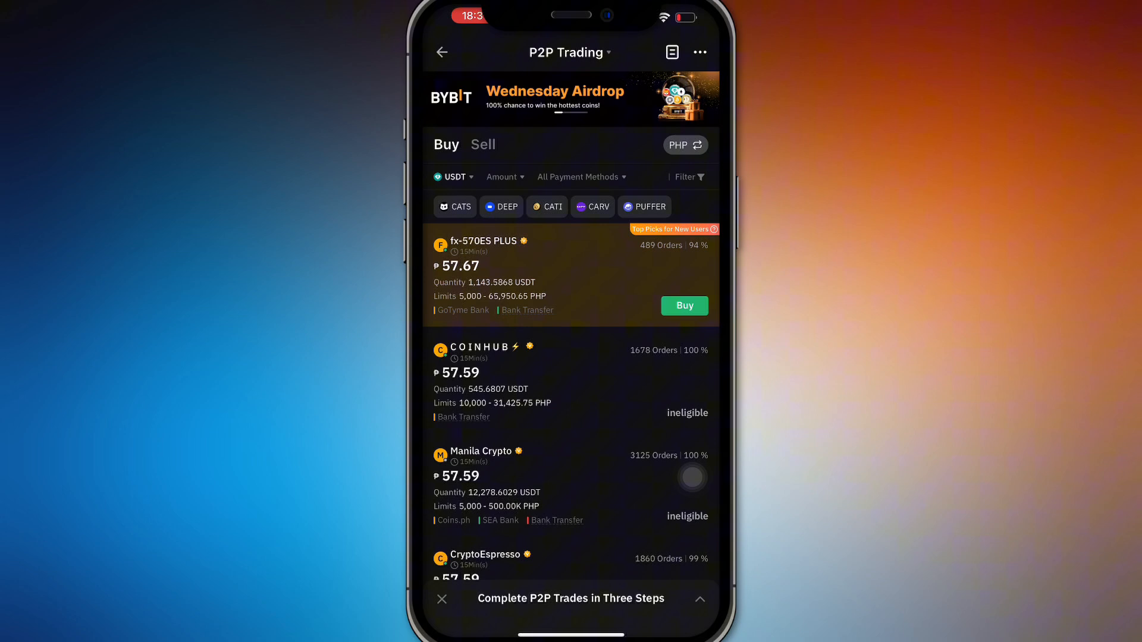
pyautogui.click(678, 145)
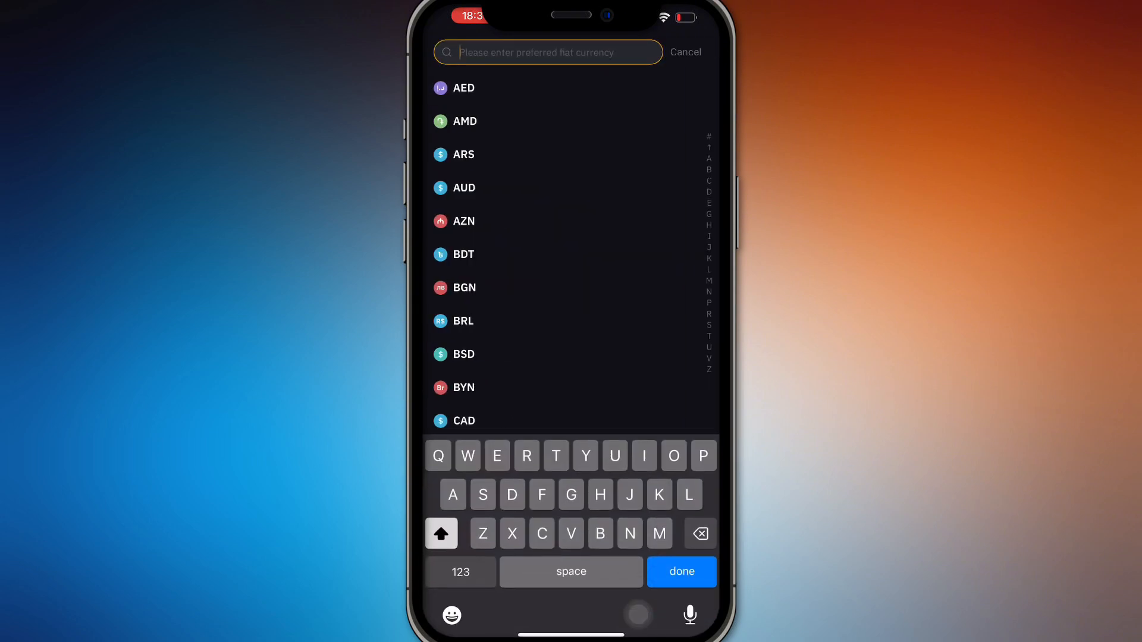
pyautogui.click(684, 52)
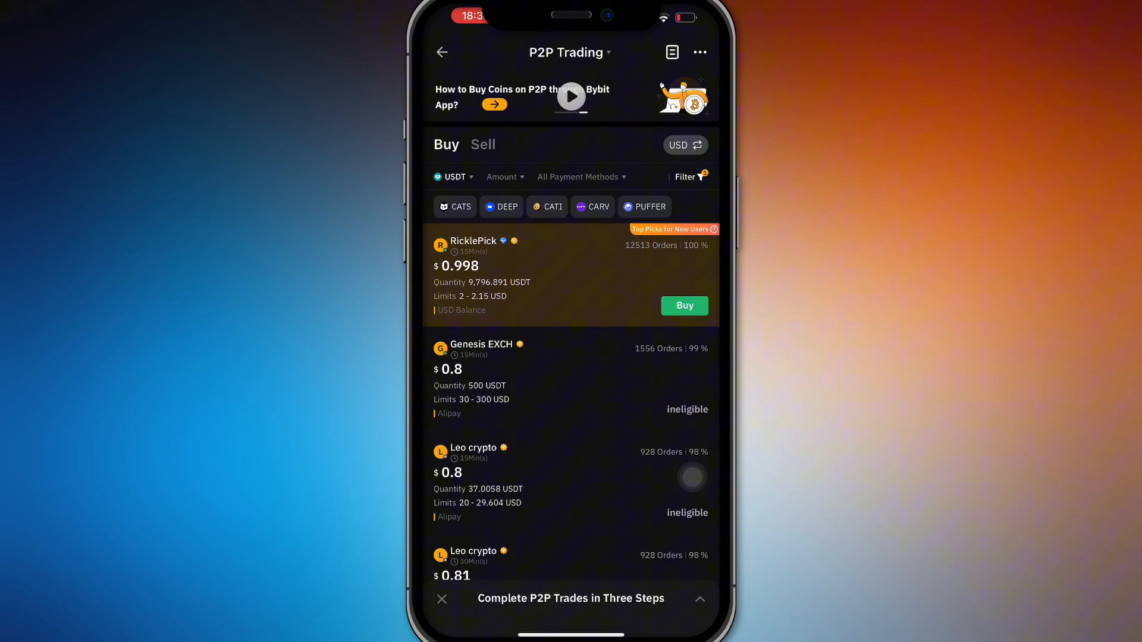
pyautogui.click(481, 144)
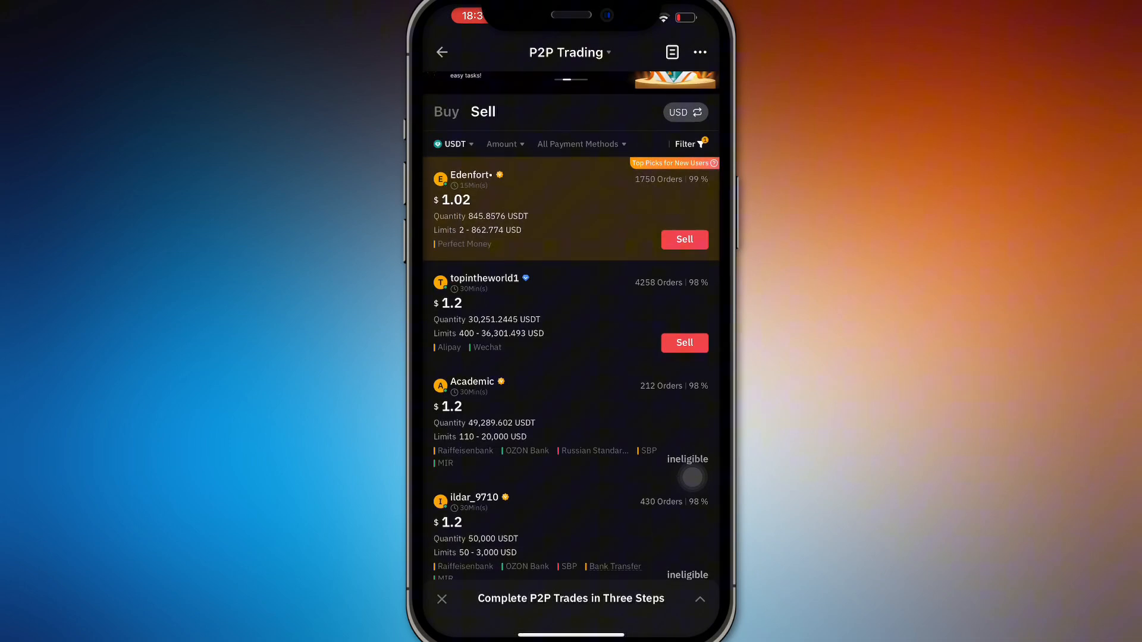
# Start a Sell USDT order with the top 1.02 USD buyer and add a payment method.
pyautogui.click(682, 239)
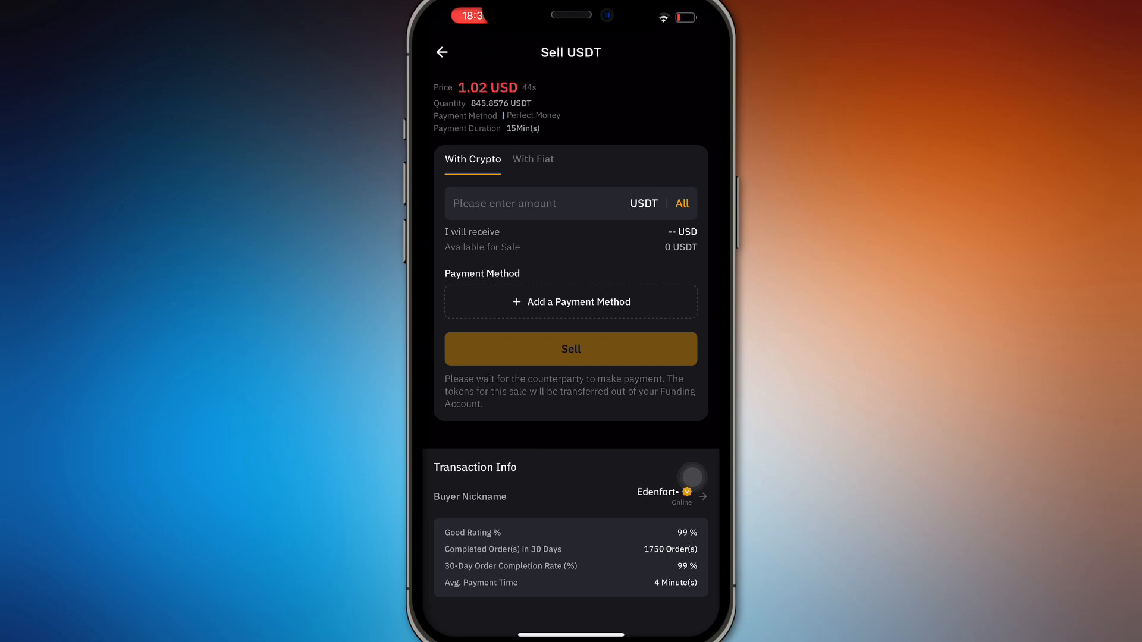
pyautogui.click(539, 203)
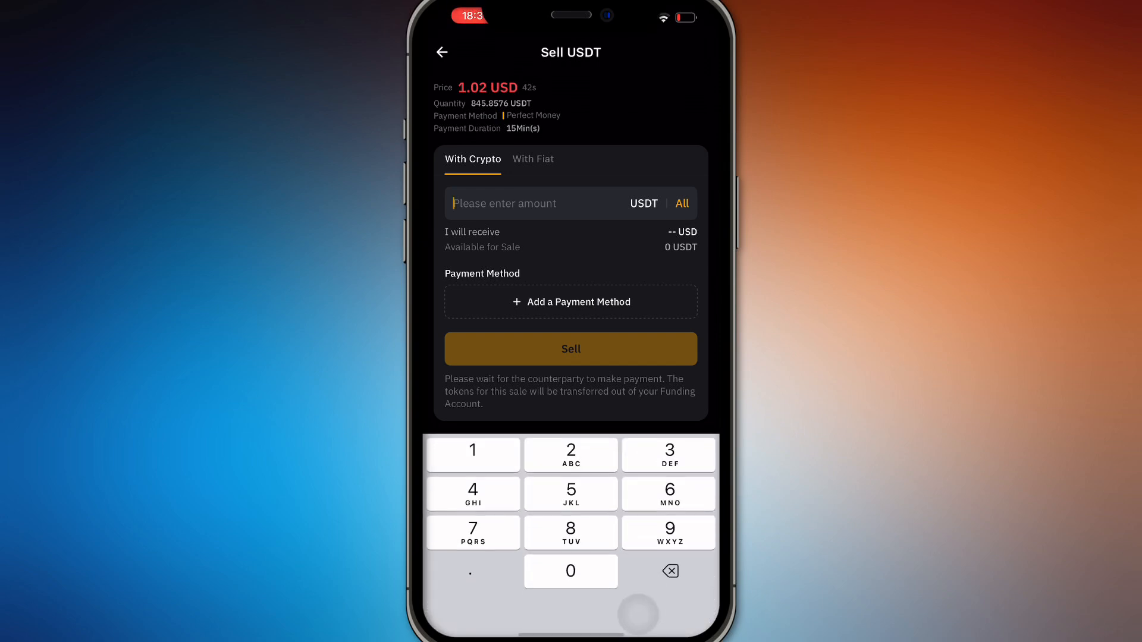
pyautogui.click(571, 302)
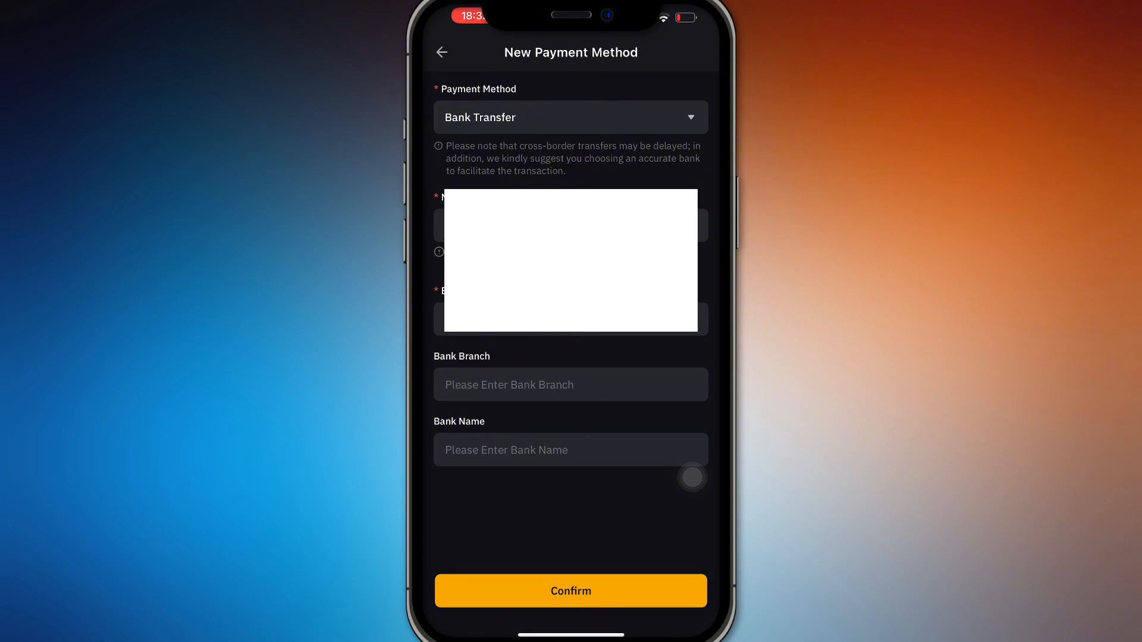
# Open the payment method type list and browse it, jumping to V then I.
pyautogui.click(570, 117)
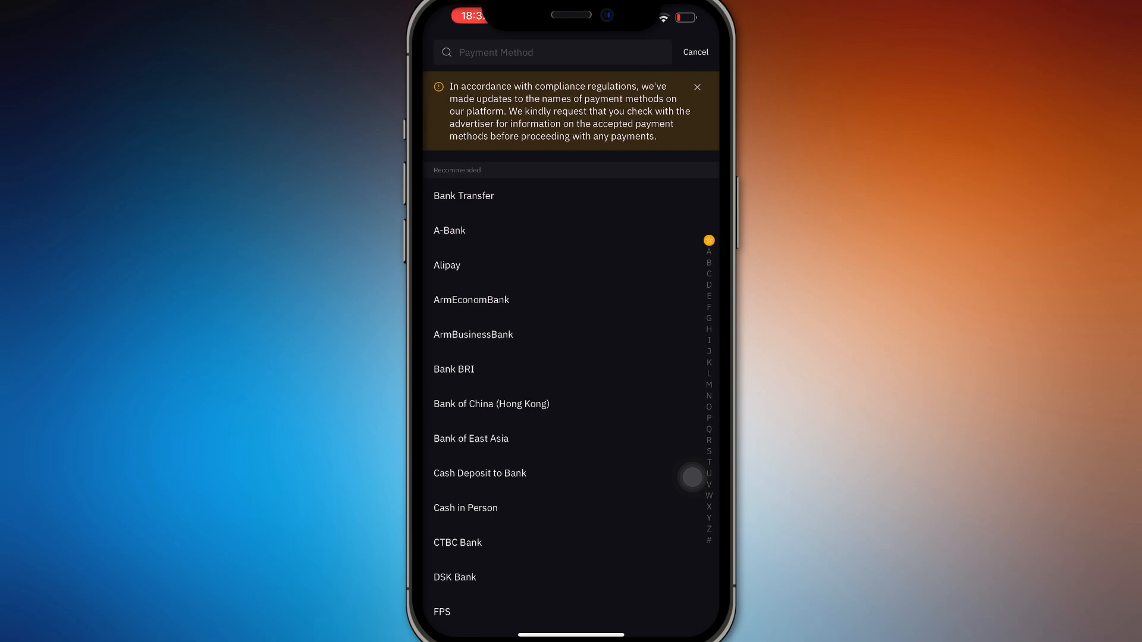
pyautogui.scroll(-3)
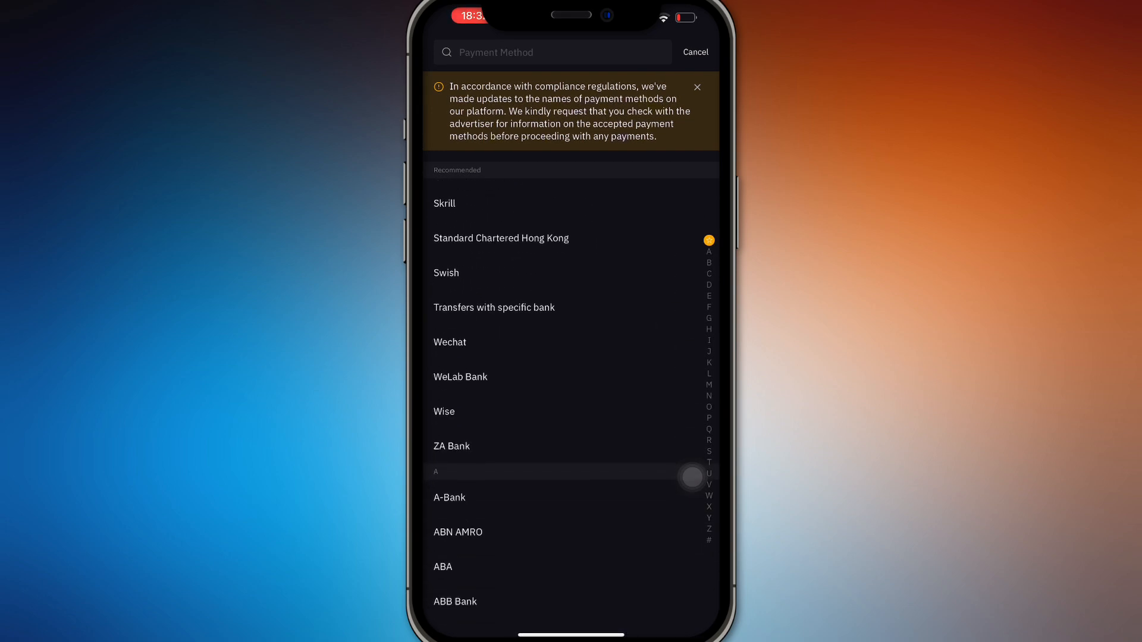
pyautogui.scroll(-3)
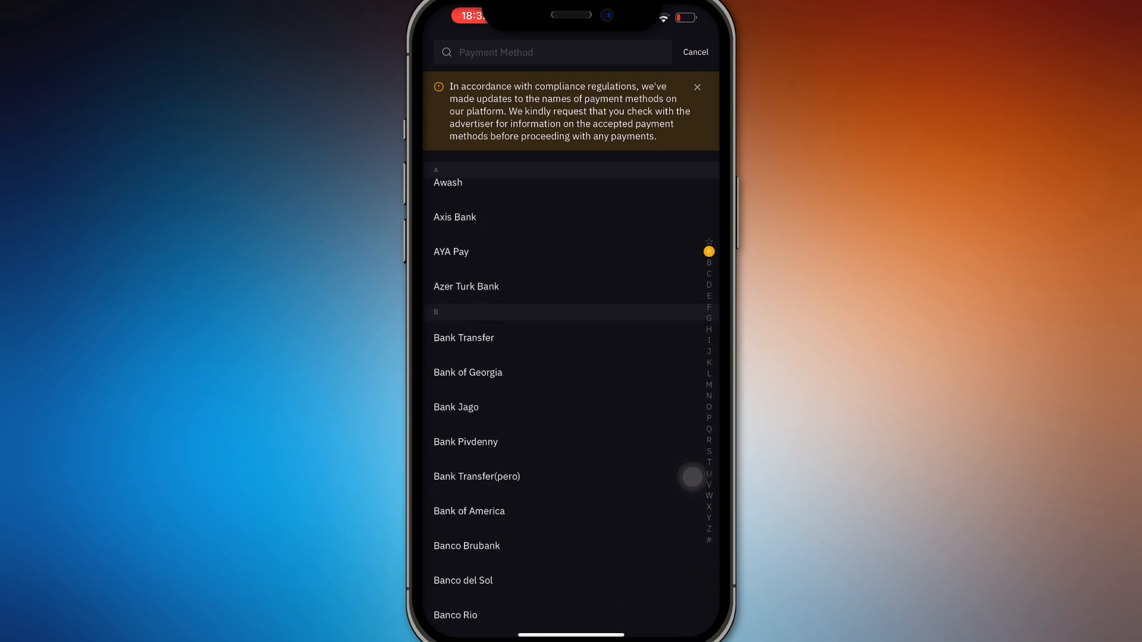
pyautogui.moveTo(708, 251); pyautogui.dragTo(708, 484)
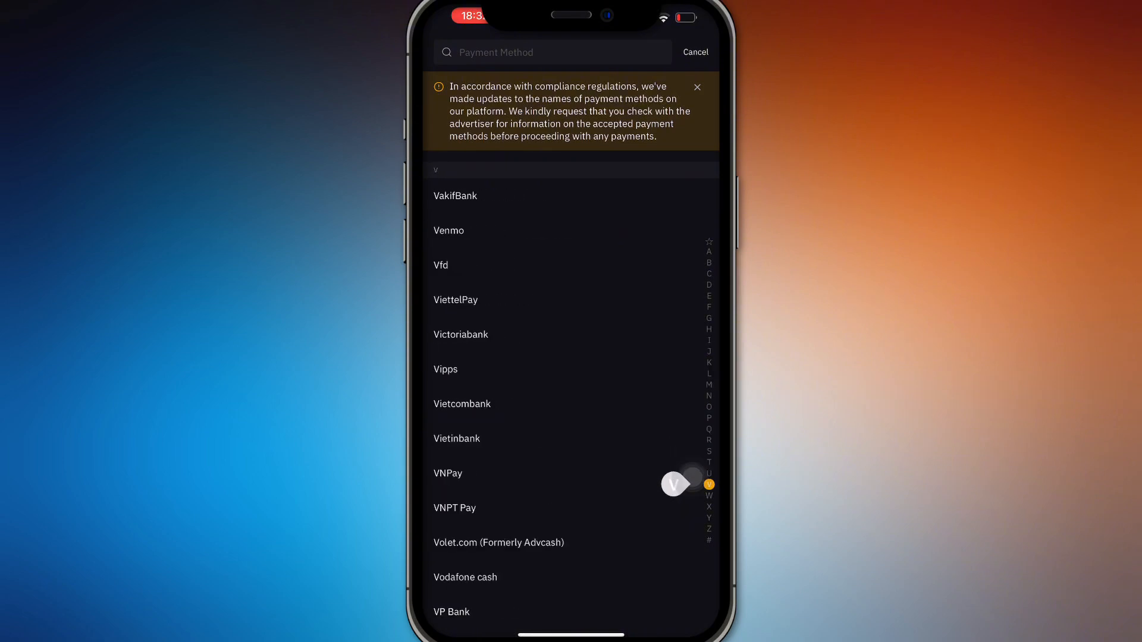
pyautogui.moveTo(709, 484); pyautogui.dragTo(709, 340)
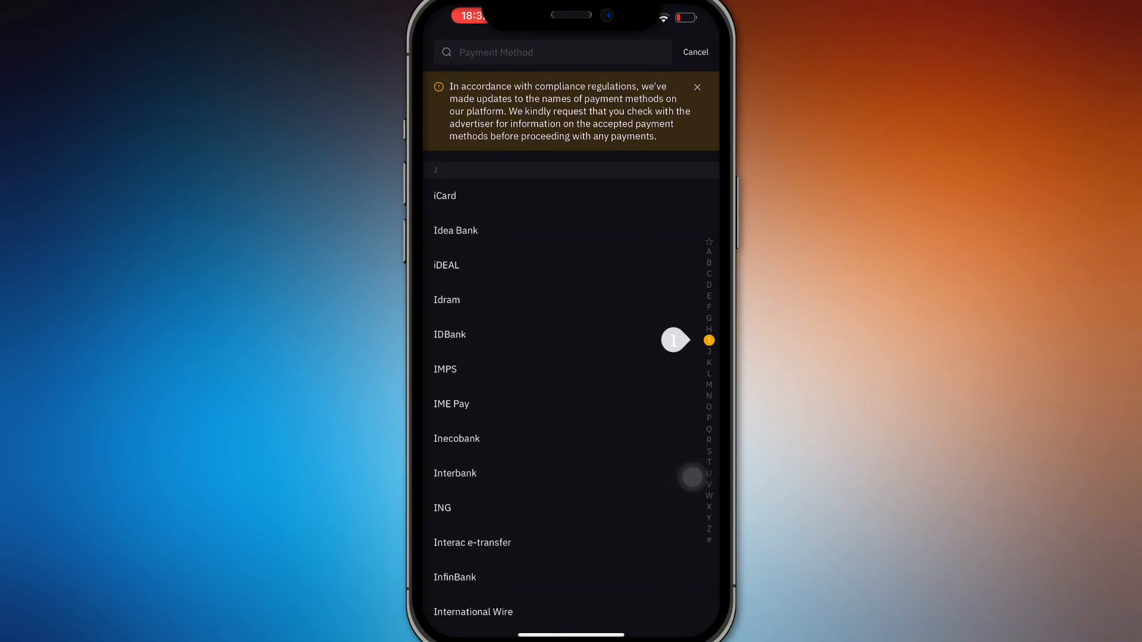